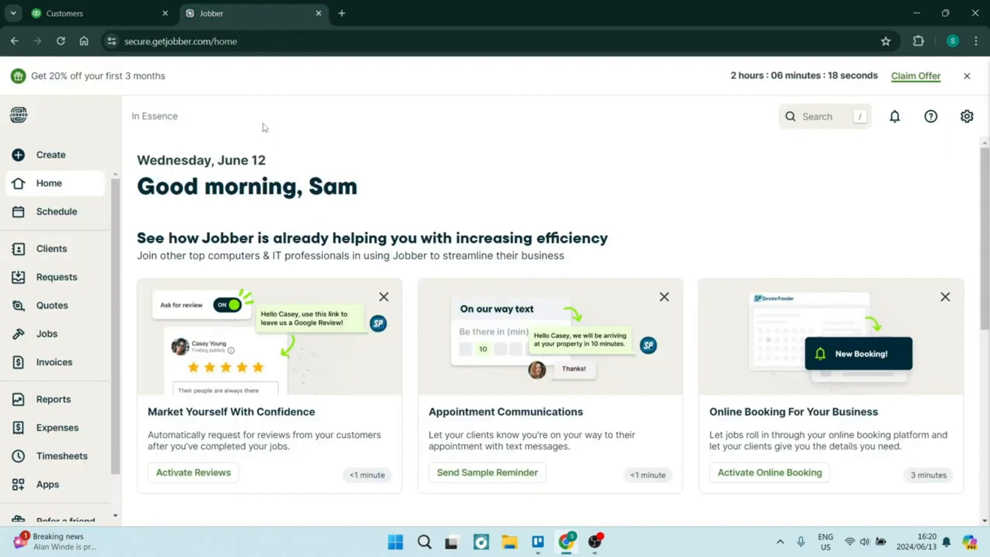
mouse_move(49, 203)
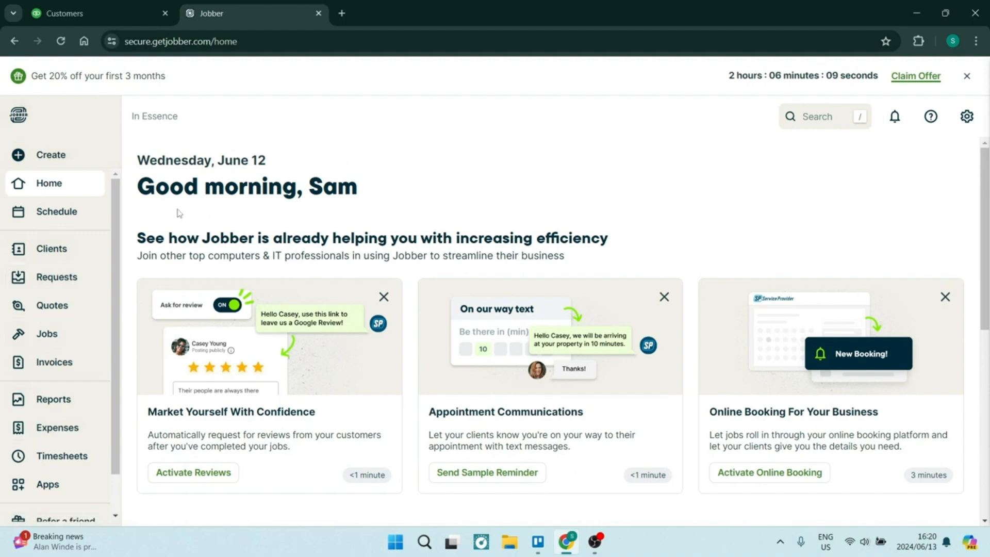
mouse_move(74, 333)
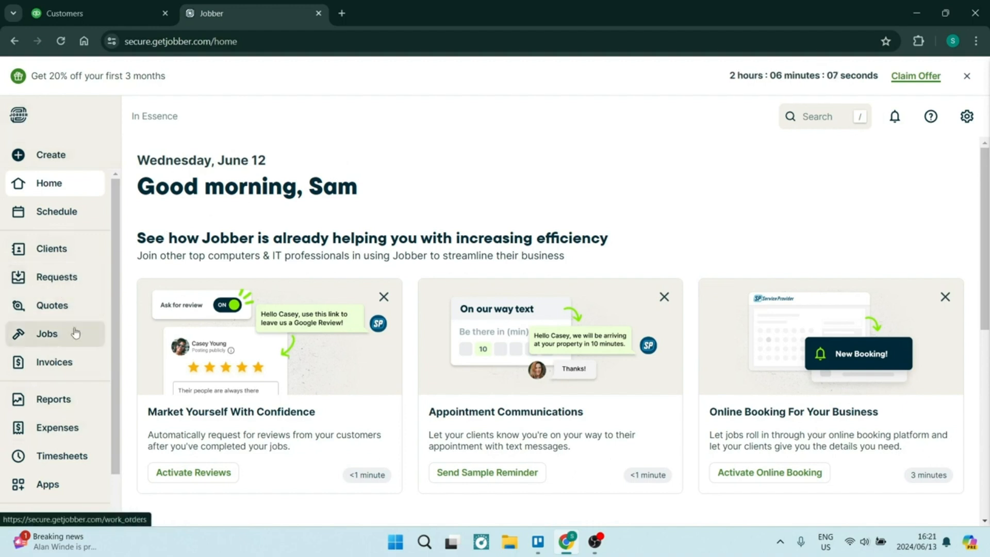
mouse_move(53, 362)
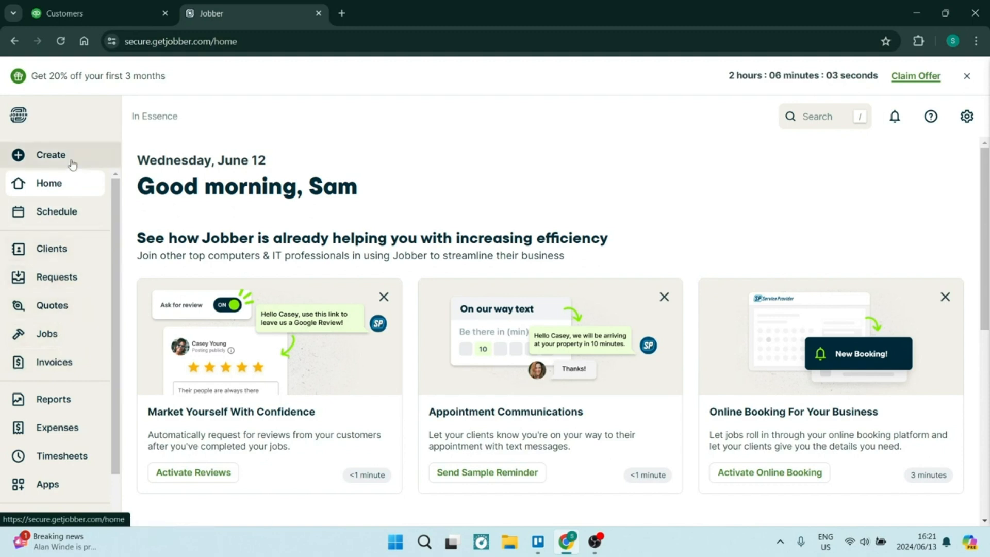
Start a new invoice from the sidebar Create menu, reaching the client selection.
click(51, 155)
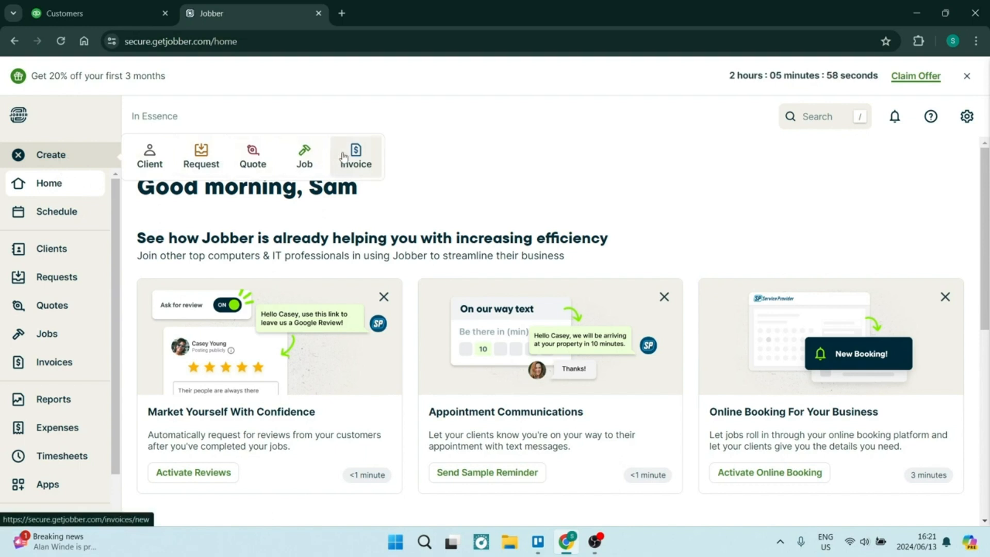
click(355, 156)
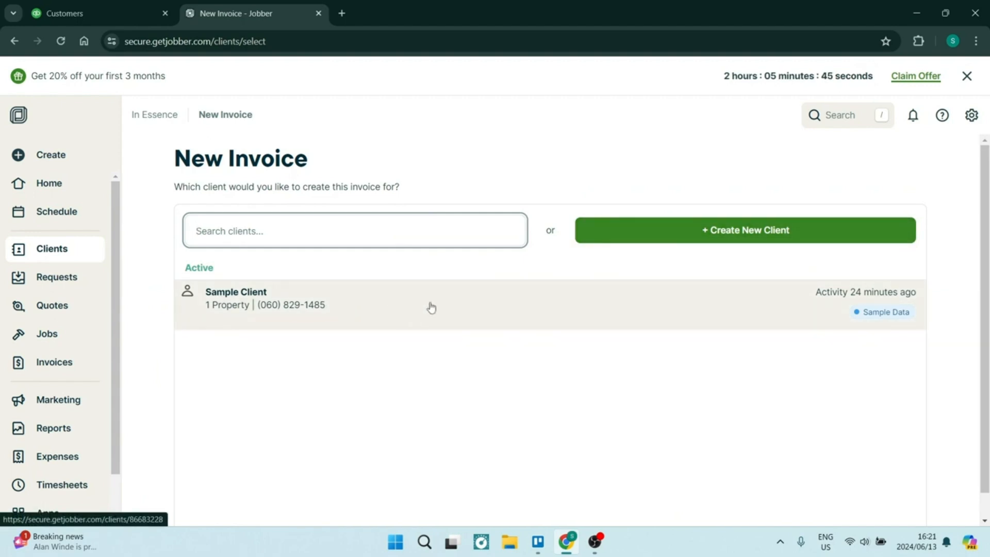
Pick Sample Client, include the #1 Sample One-Off Job, and continue to the draft invoice details.
click(430, 304)
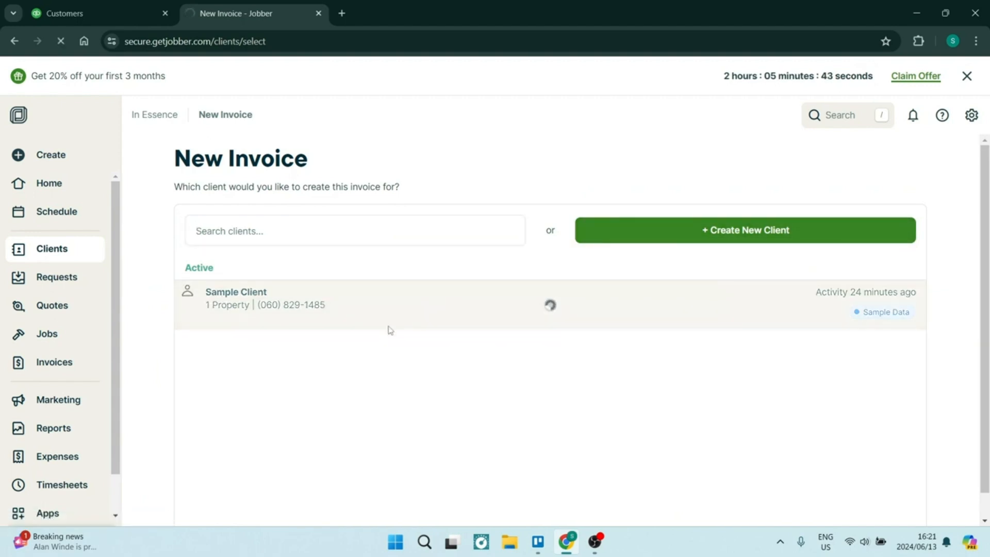
click(235, 297)
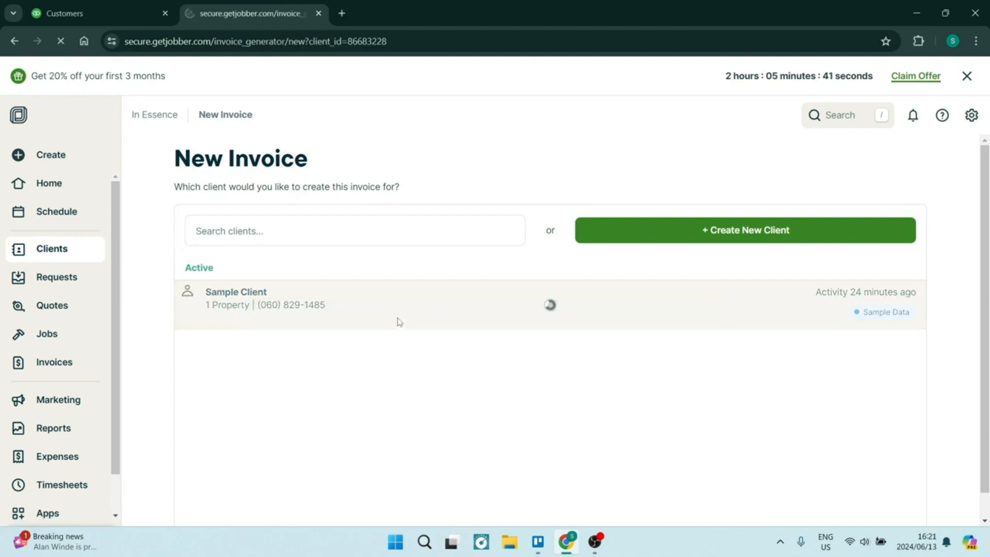
click(235, 298)
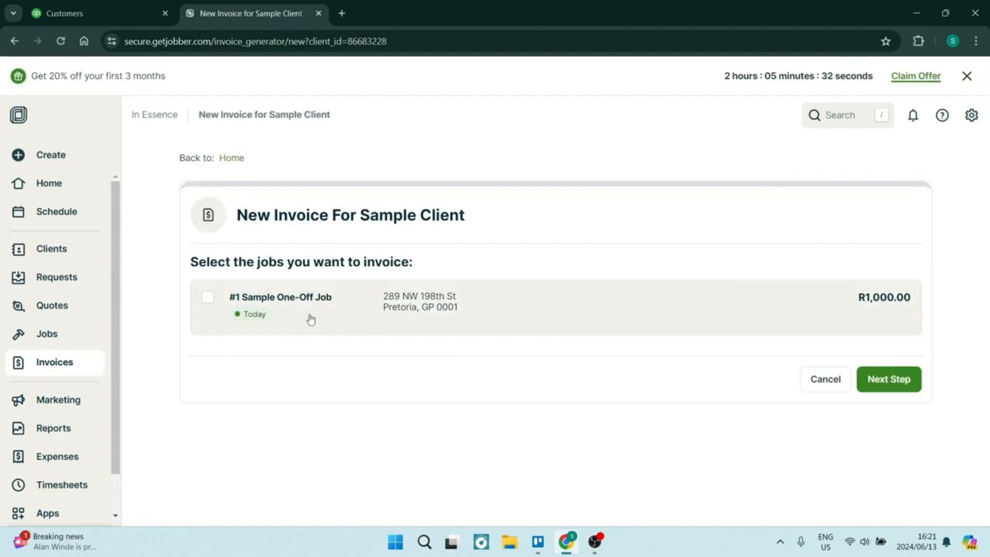
click(208, 297)
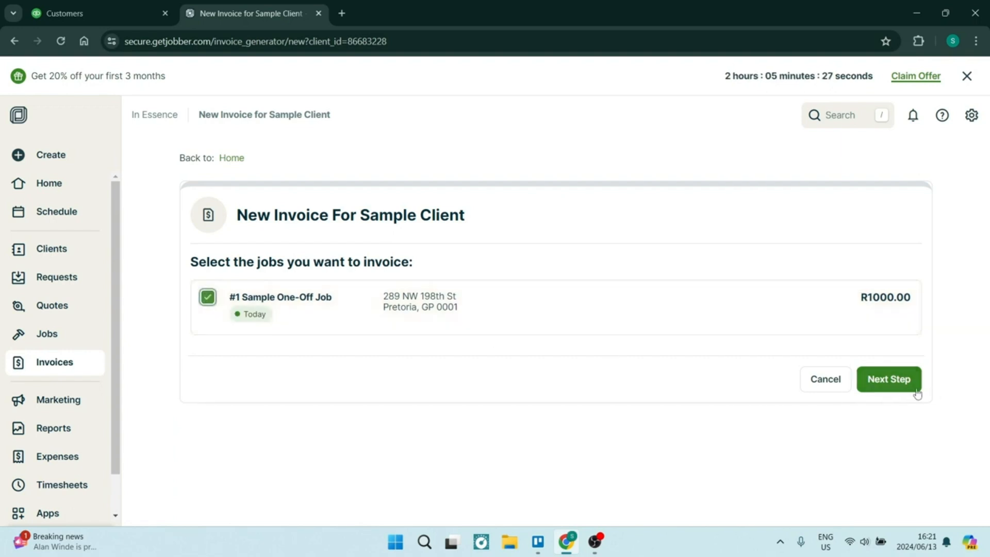
click(887, 378)
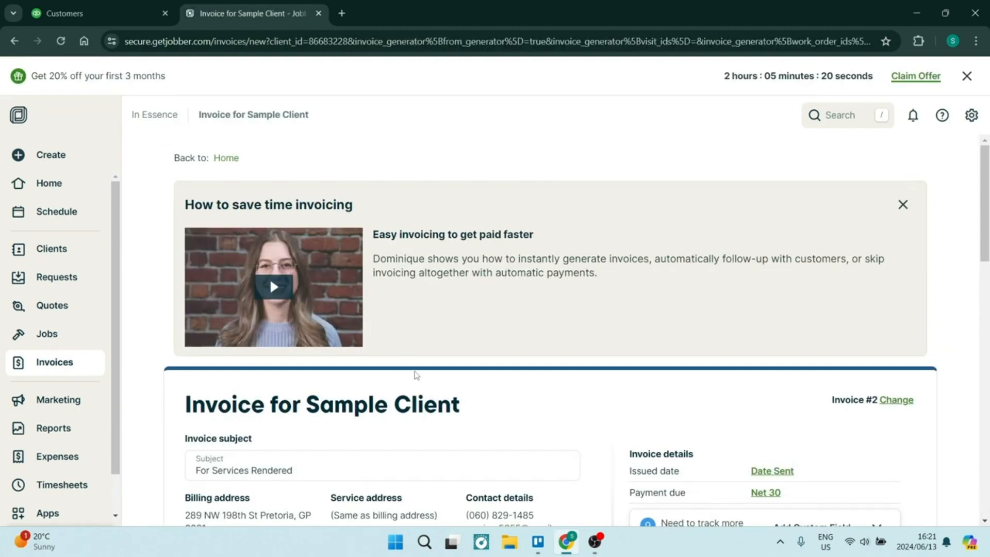
scroll(down, 3)
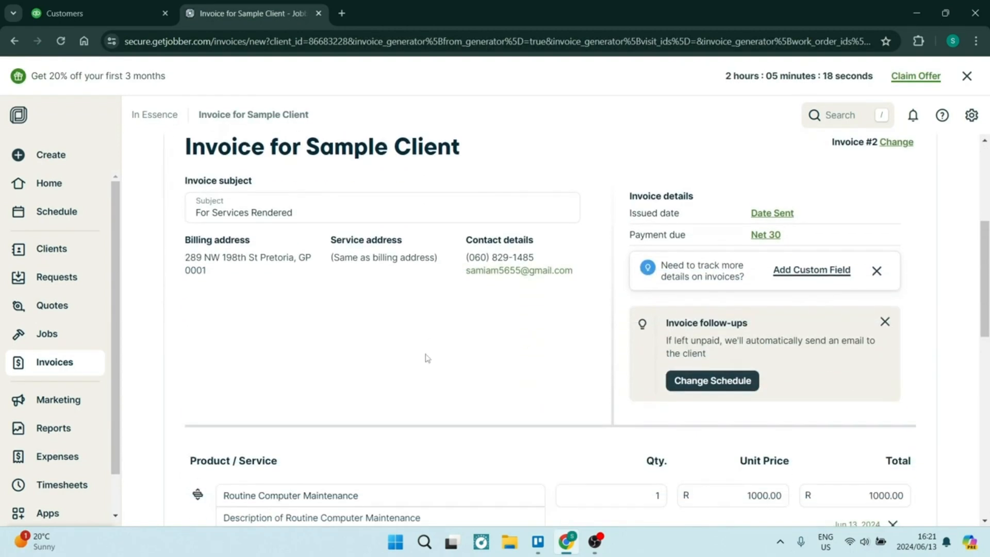
mouse_move(455, 297)
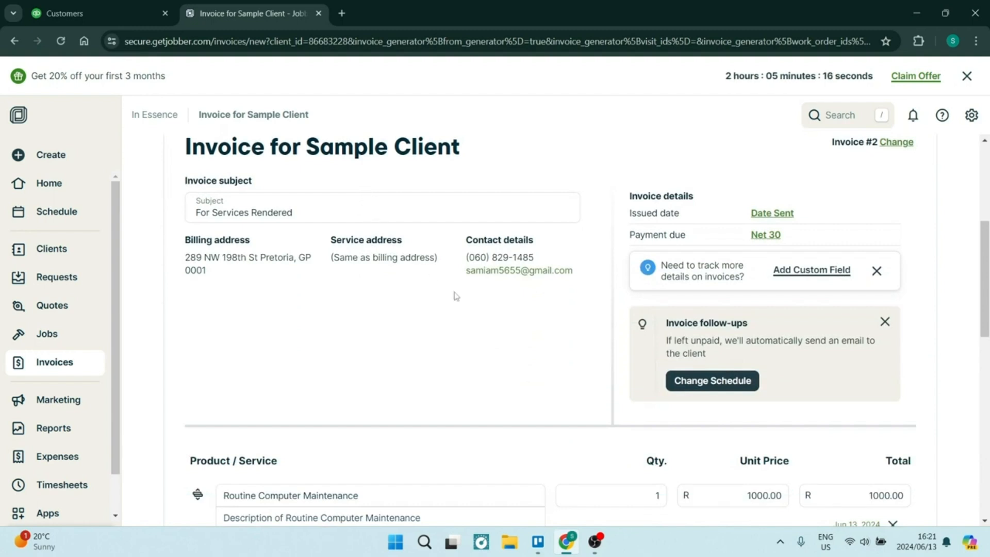
scroll(down, 3)
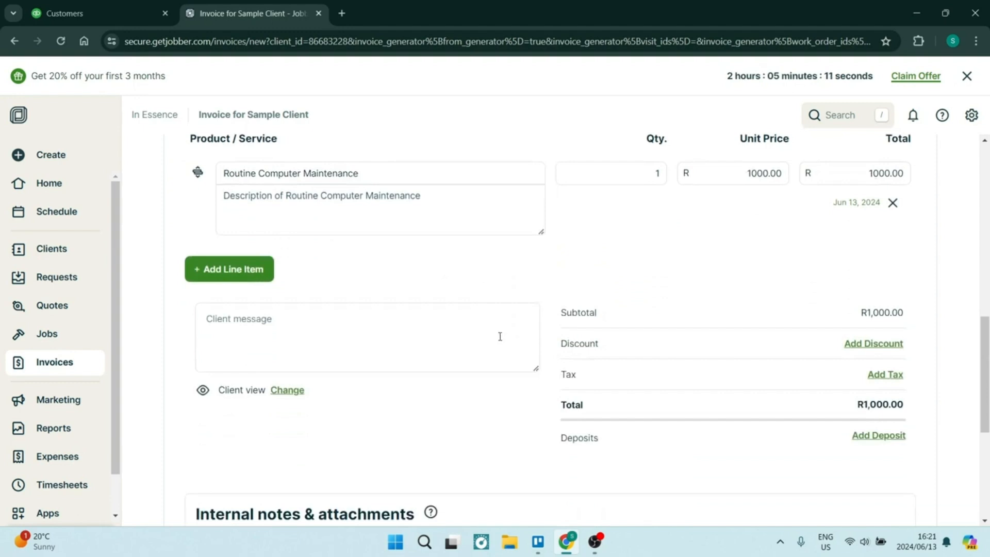
scroll(down, 3)
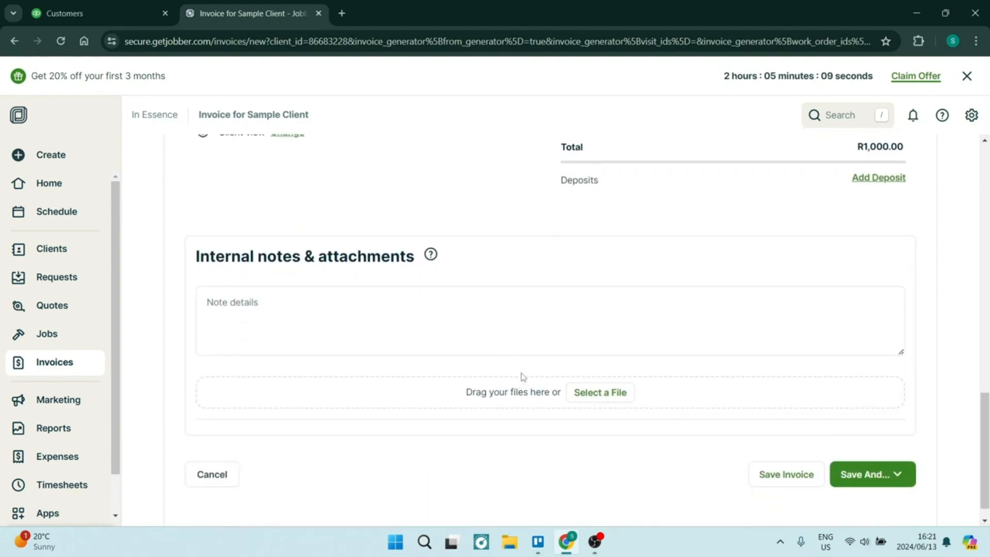
scroll(down, 3)
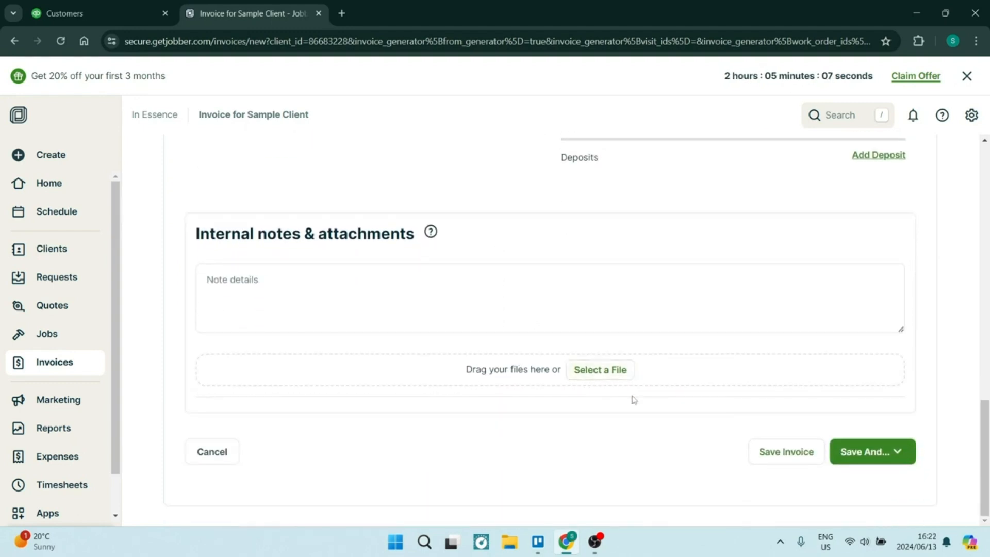
mouse_move(786, 452)
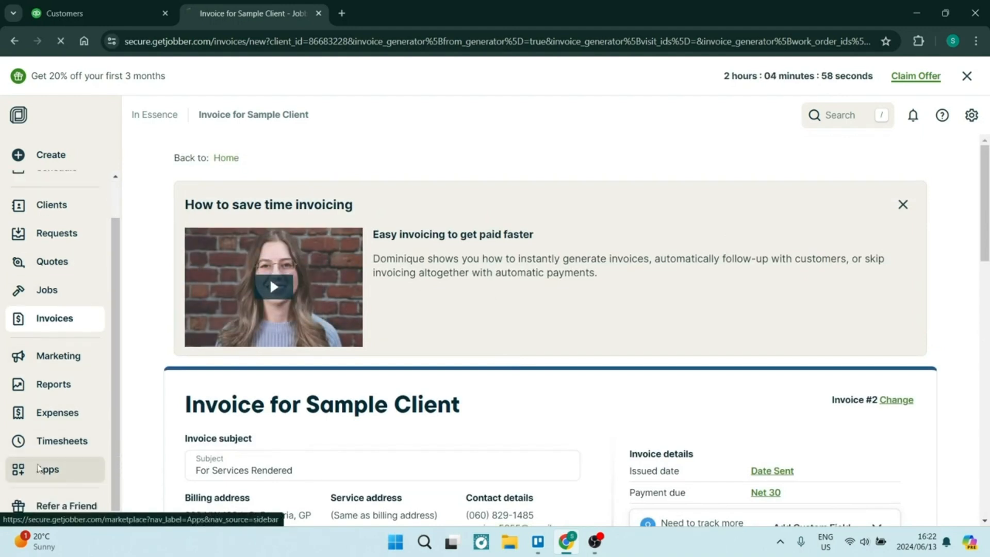
Browse the App Marketplace past featured integrations down to the All apps list.
click(47, 468)
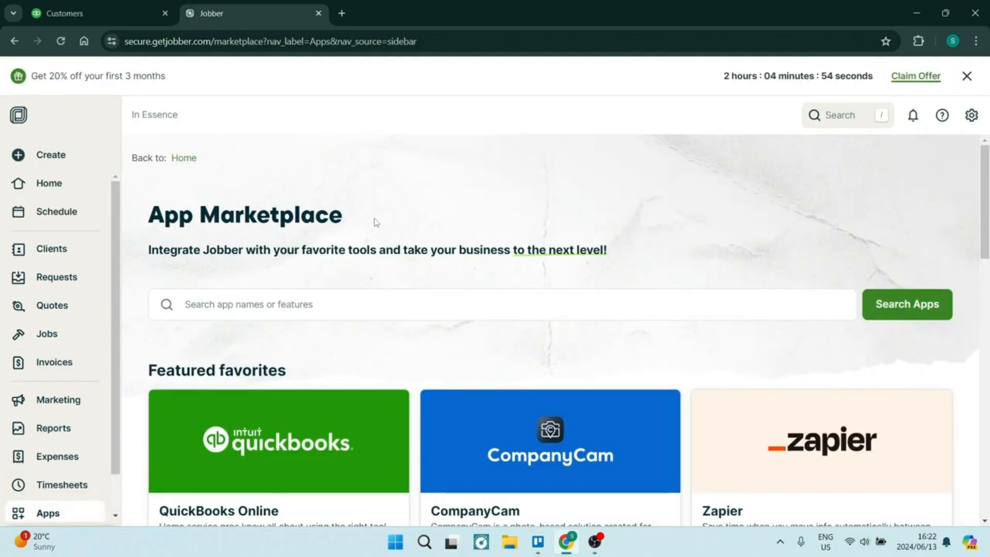
scroll(down, 3)
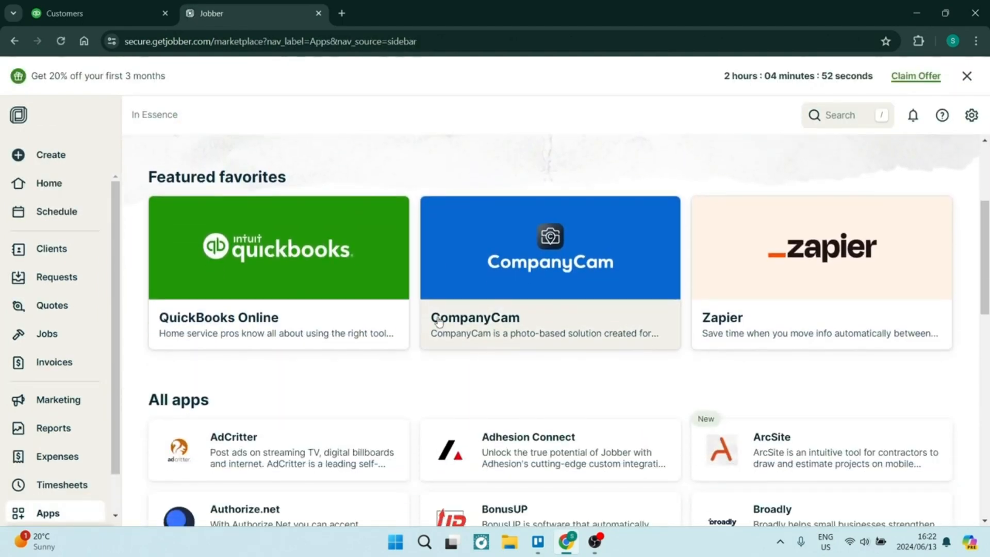
mouse_move(583, 277)
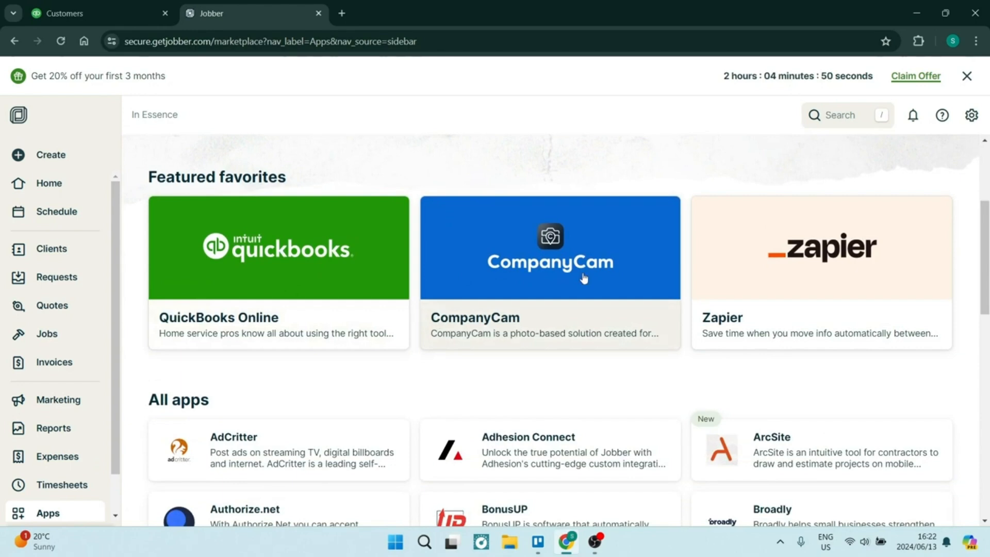
scroll(down, 3)
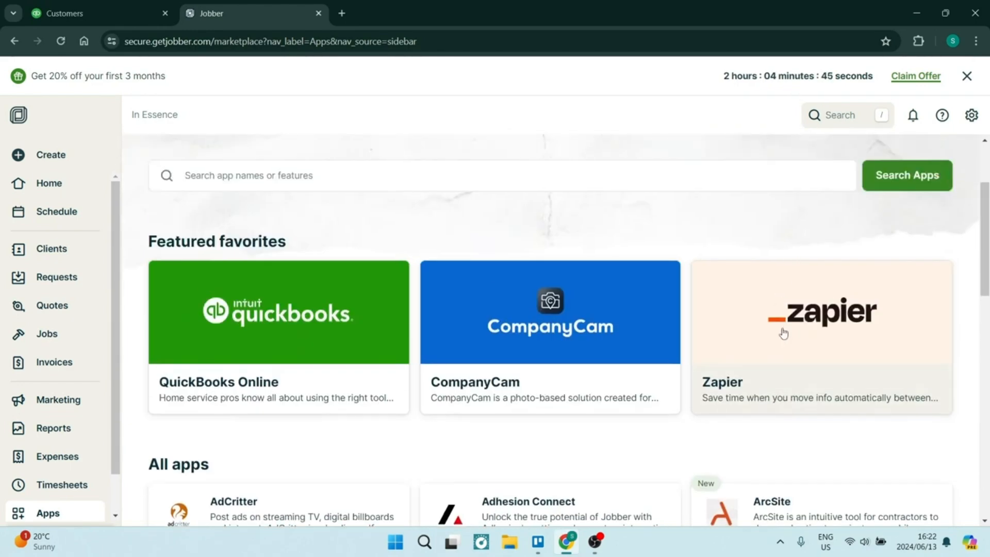
scroll(down, 3)
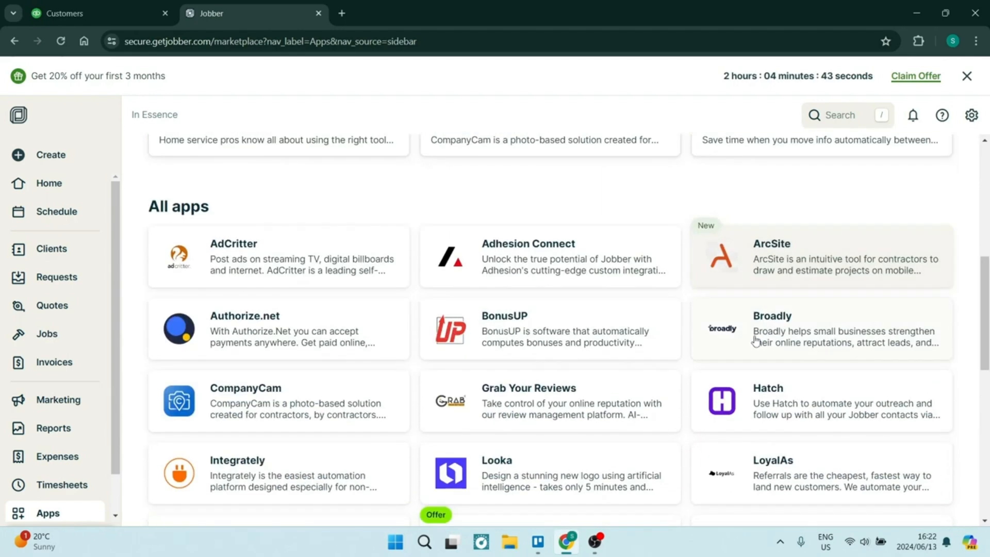
Switch to the QuickBooks Online Customers & leads page.
click(95, 12)
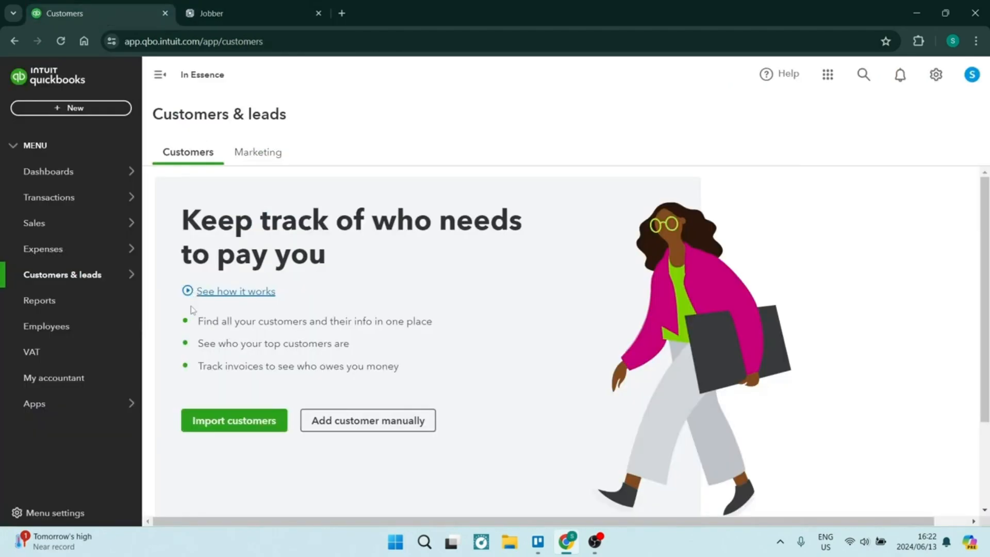
mouse_move(134, 303)
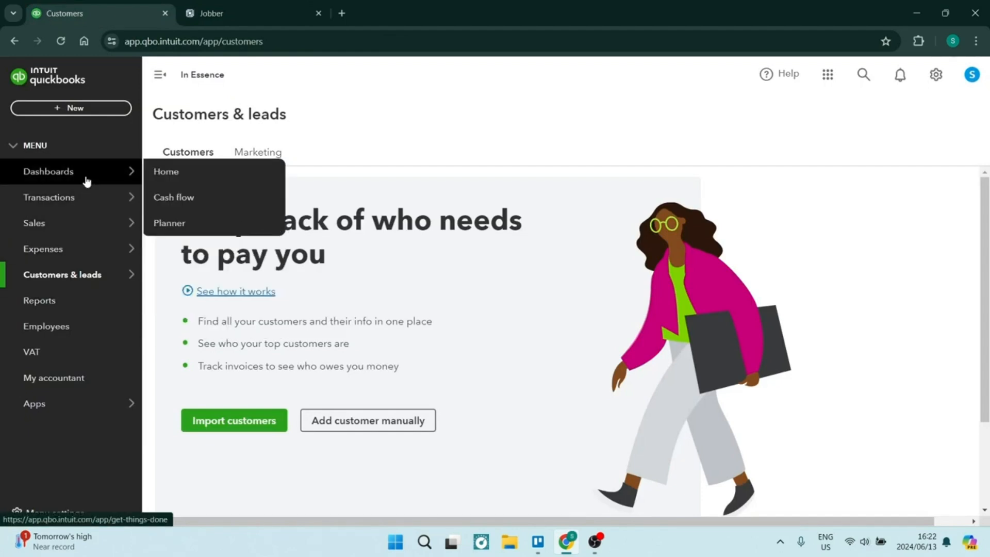
mouse_move(55, 445)
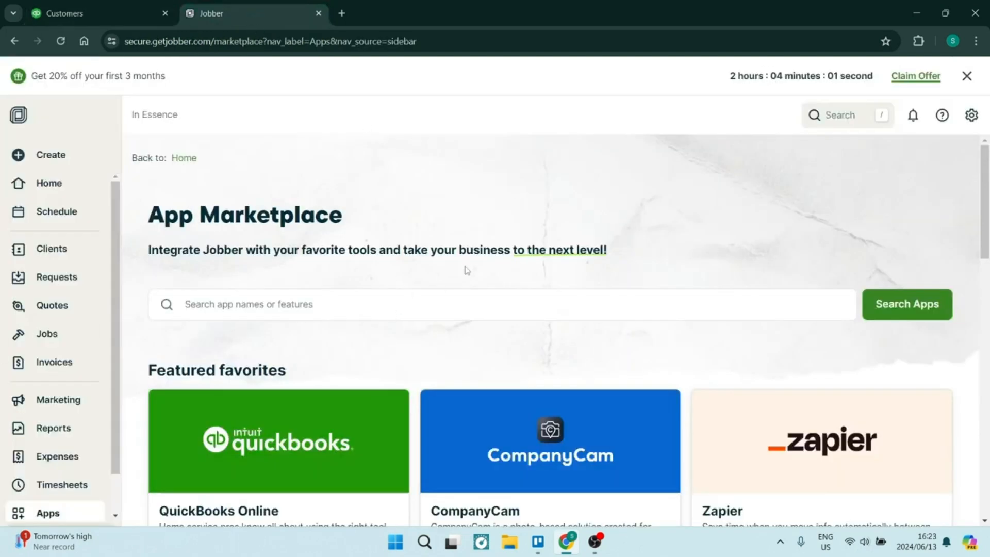
mouse_move(502, 215)
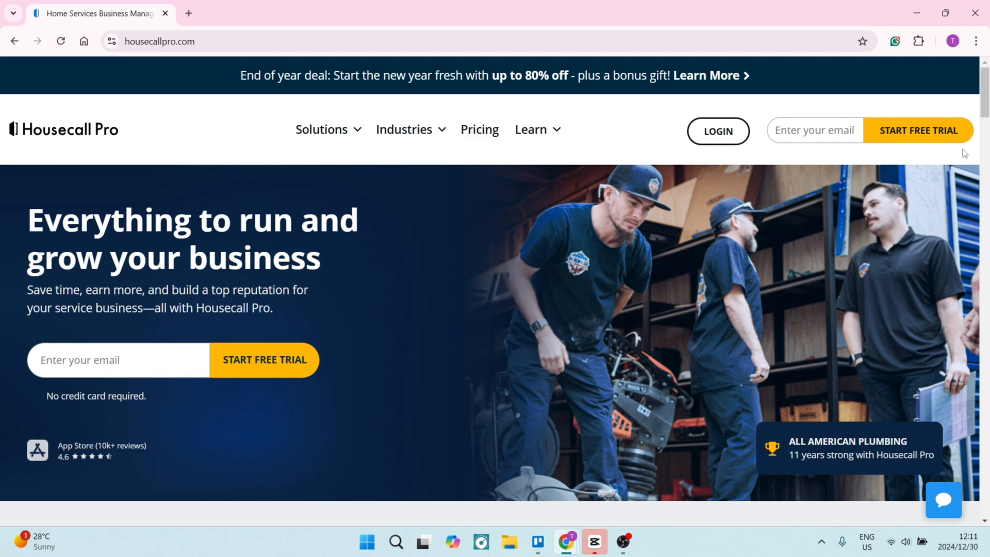
Scroll the Housecall Pro homepage from the hero past feature cards to the 180K+ pros statistics.
scroll(down, 3)
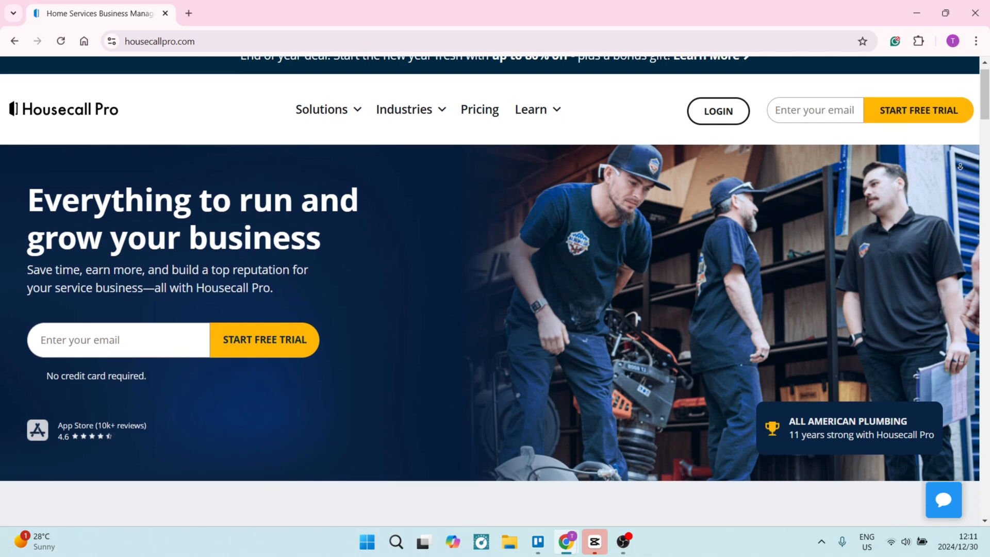
scroll(down, 3)
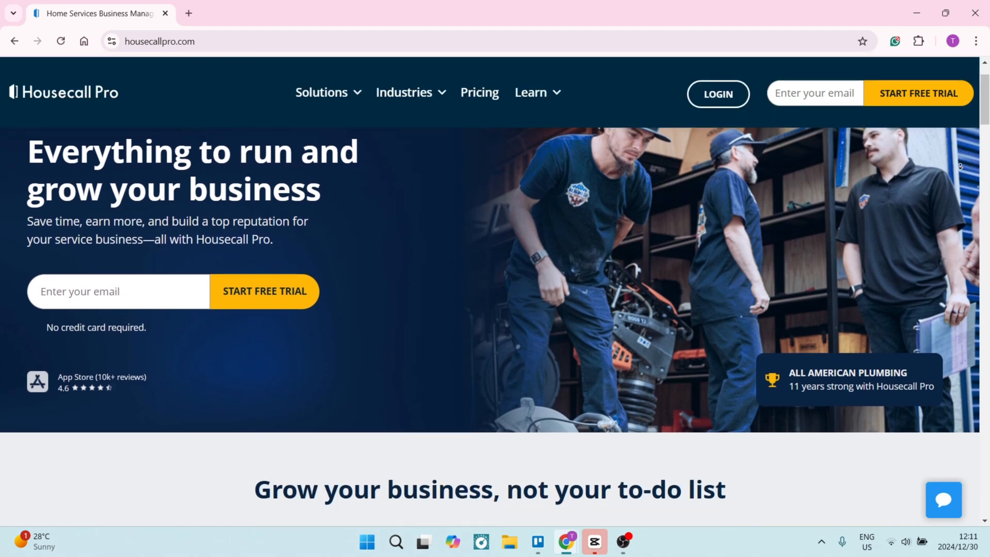
scroll(down, 3)
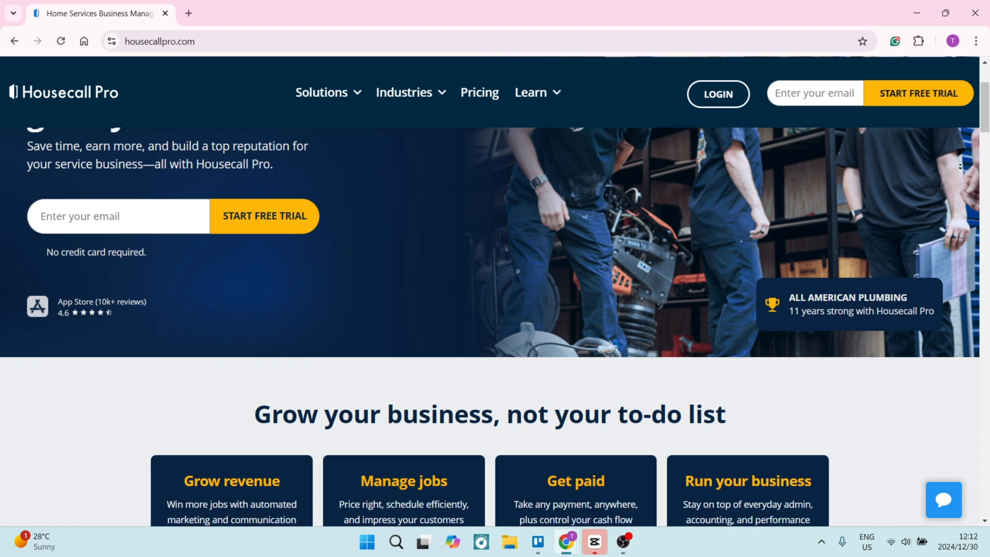
scroll(down, 3)
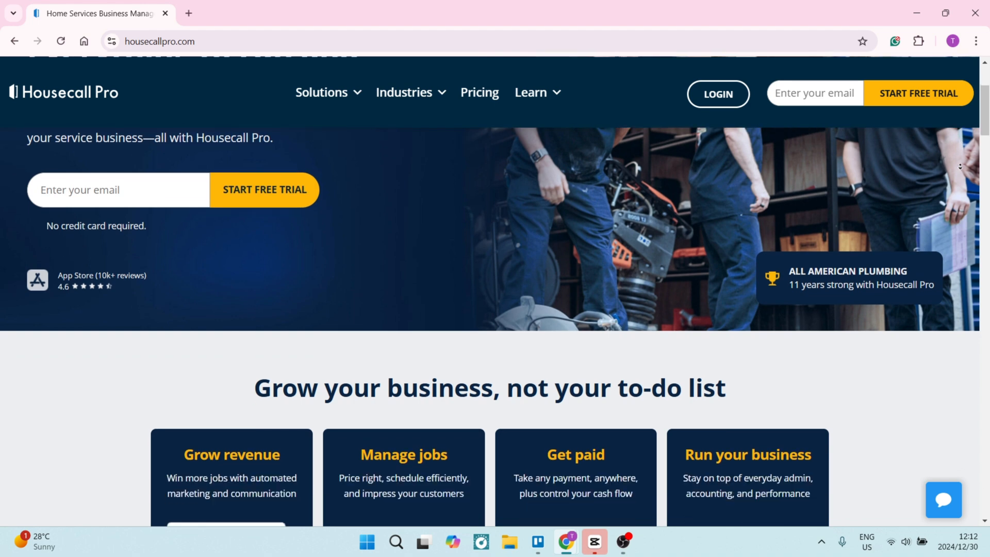
scroll(down, 3)
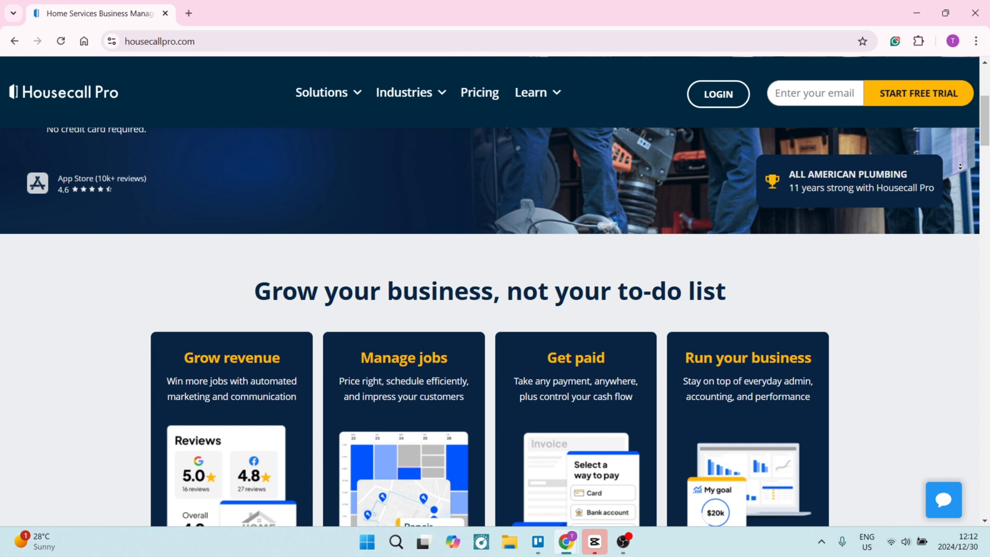
scroll(down, 3)
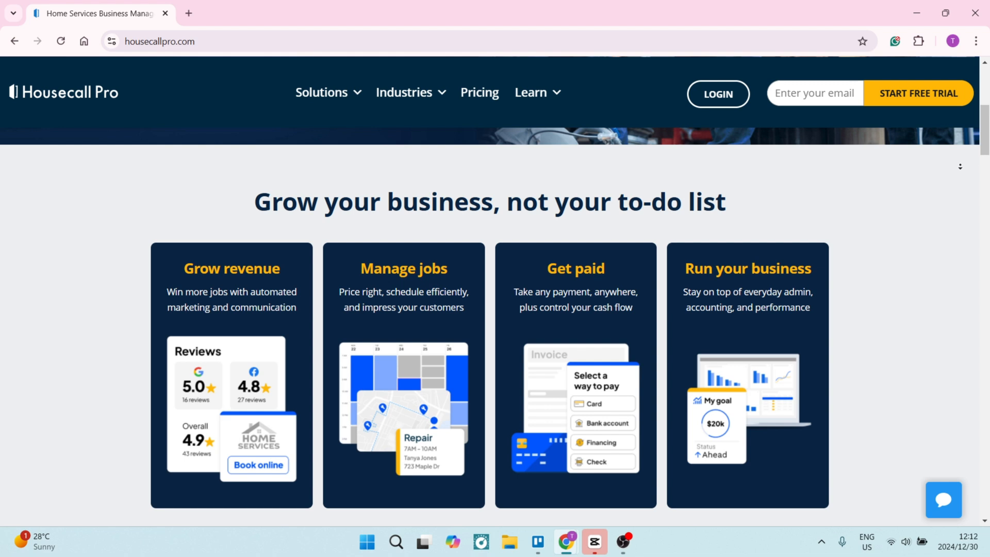
scroll(down, 3)
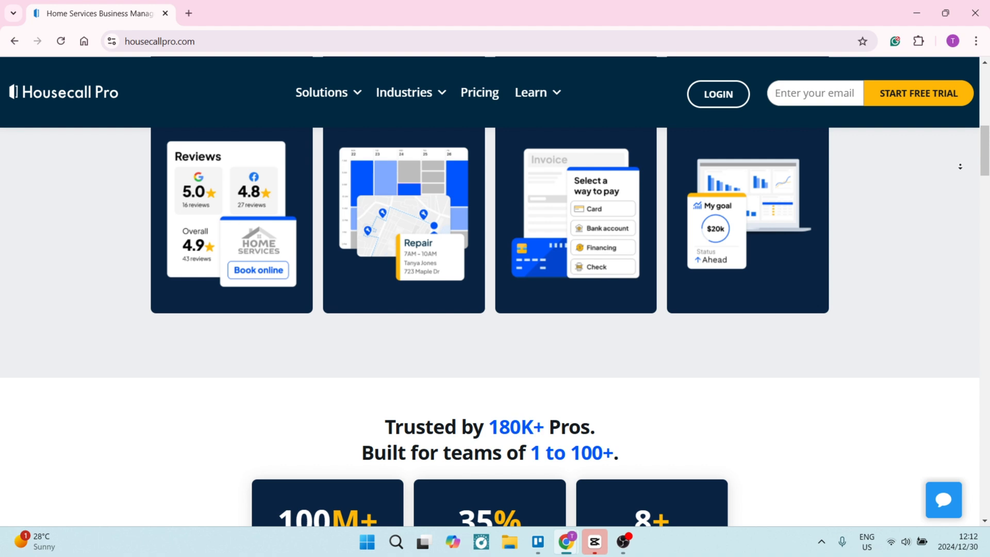
scroll(down, 3)
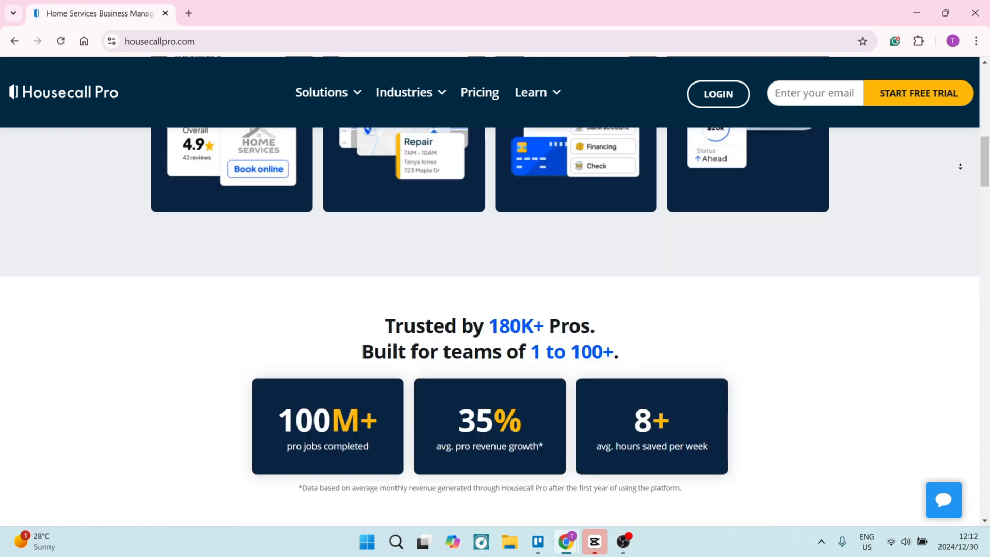
scroll(down, 3)
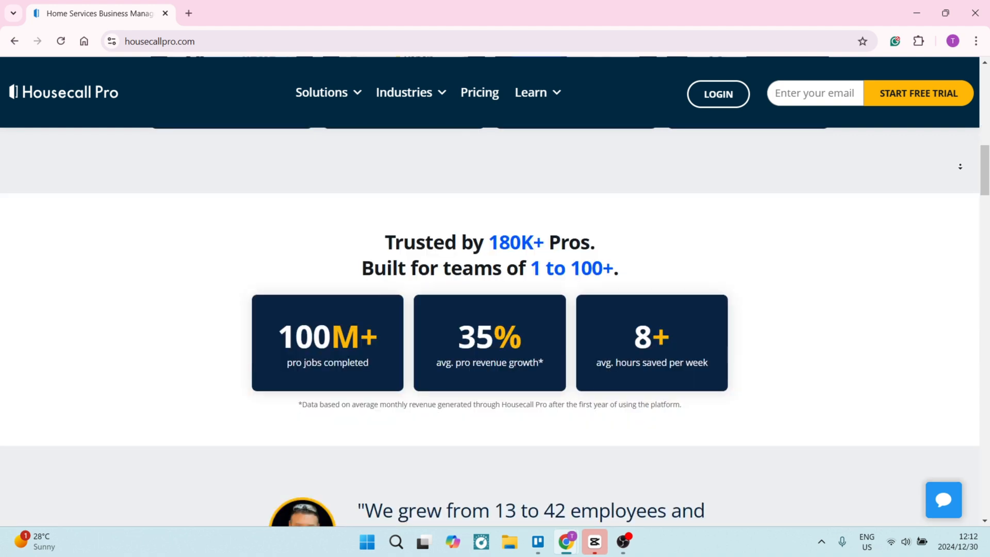
scroll(down, 3)
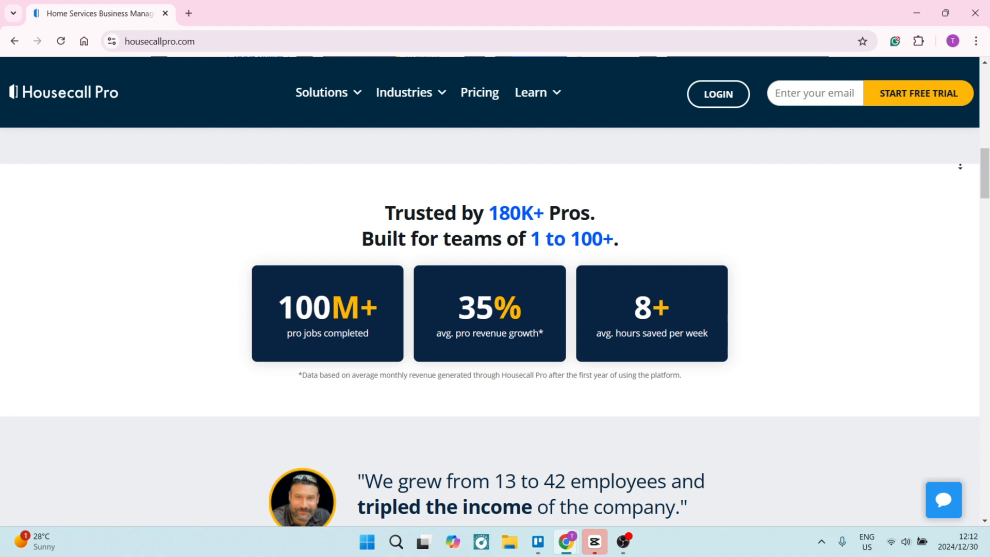
Continue down past the dashboard preview, industries and pro resources to the footer links.
scroll(down, 3)
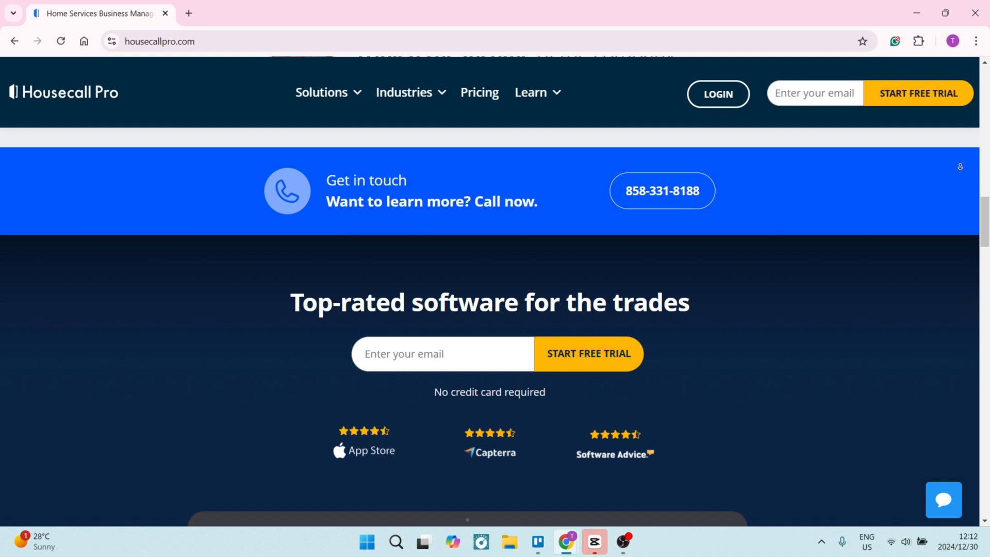
scroll(down, 3)
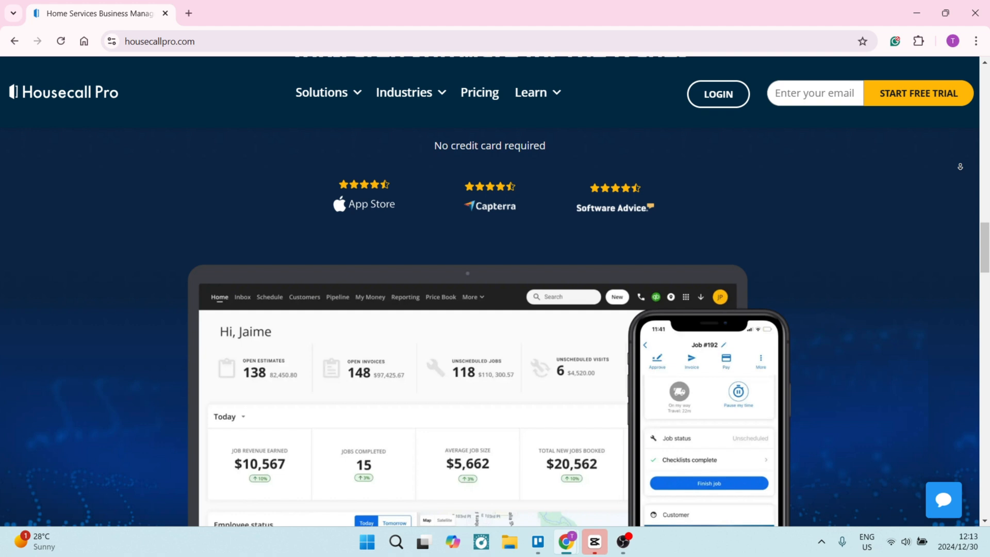
scroll(down, 3)
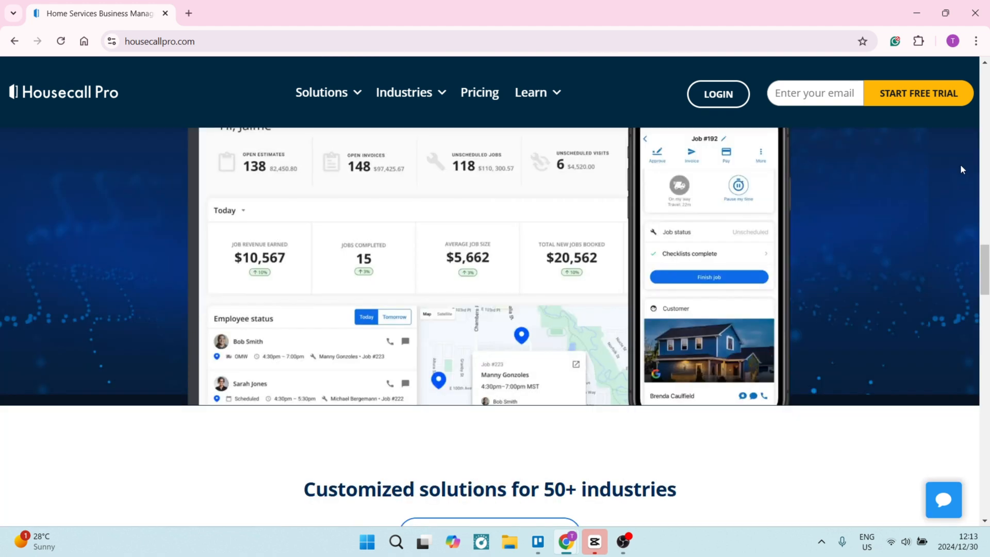
scroll(down, 3)
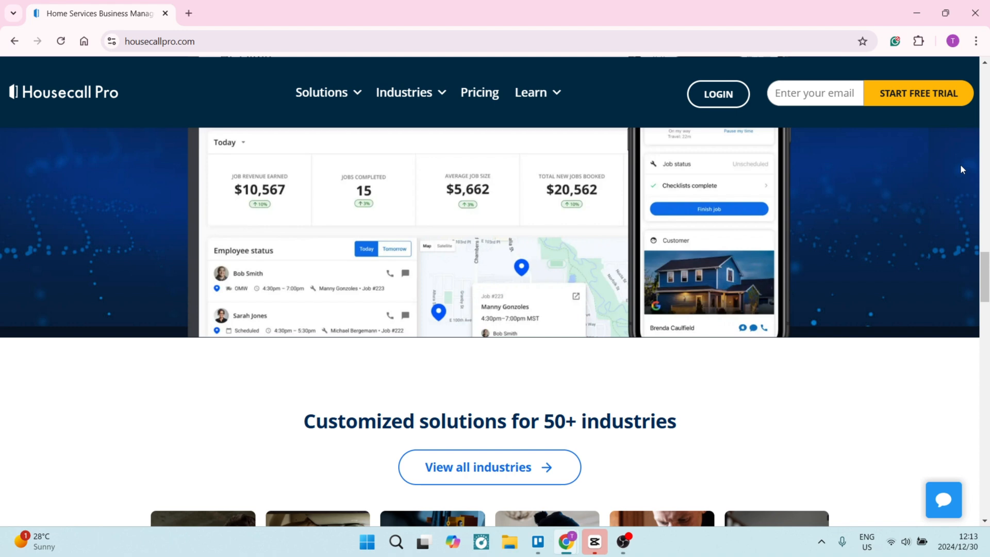
scroll(down, 3)
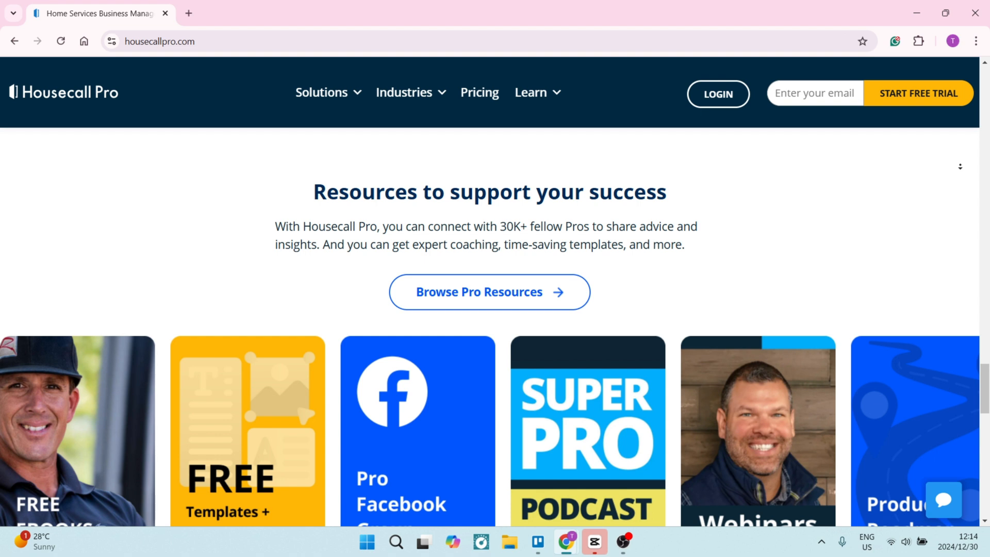
scroll(down, 3)
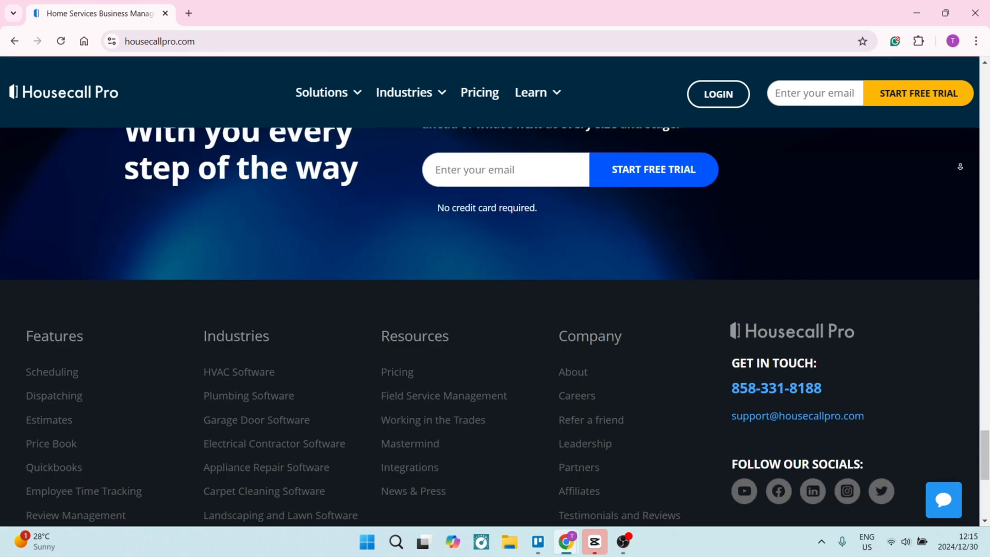